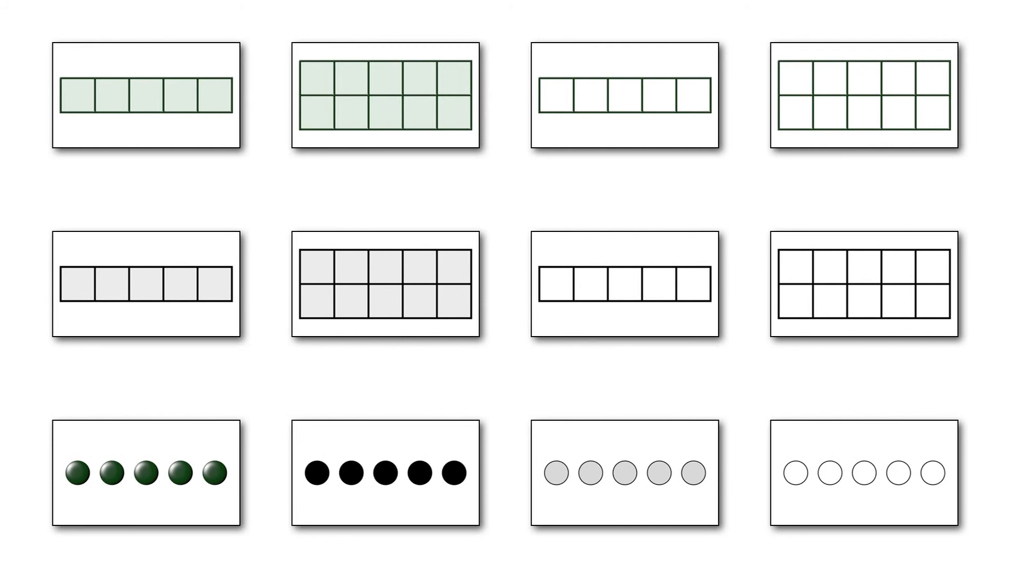
# Step: Advance from the twelve-template overview to the enlarged light green five-frame slide
pyautogui.click(149, 95)
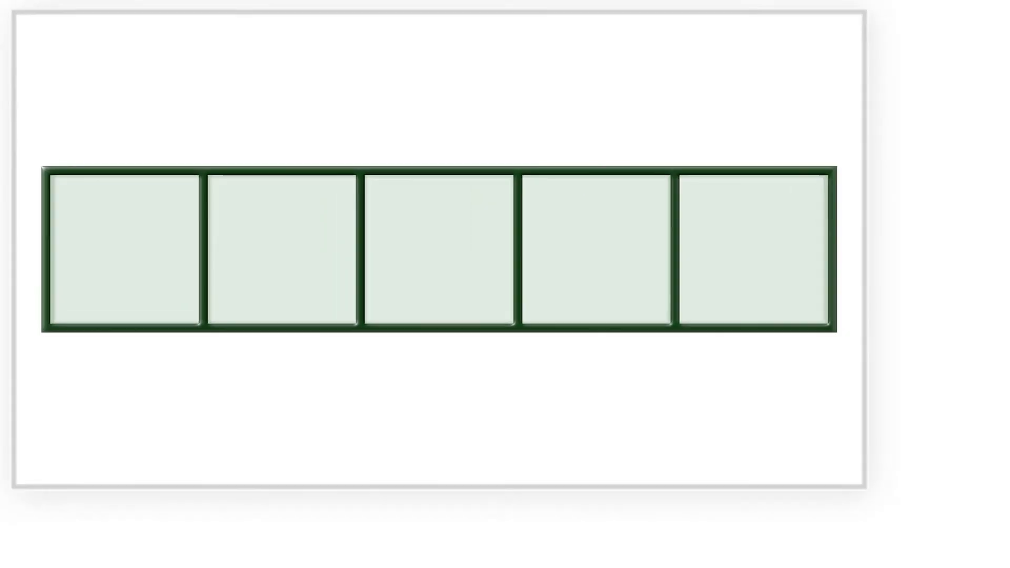